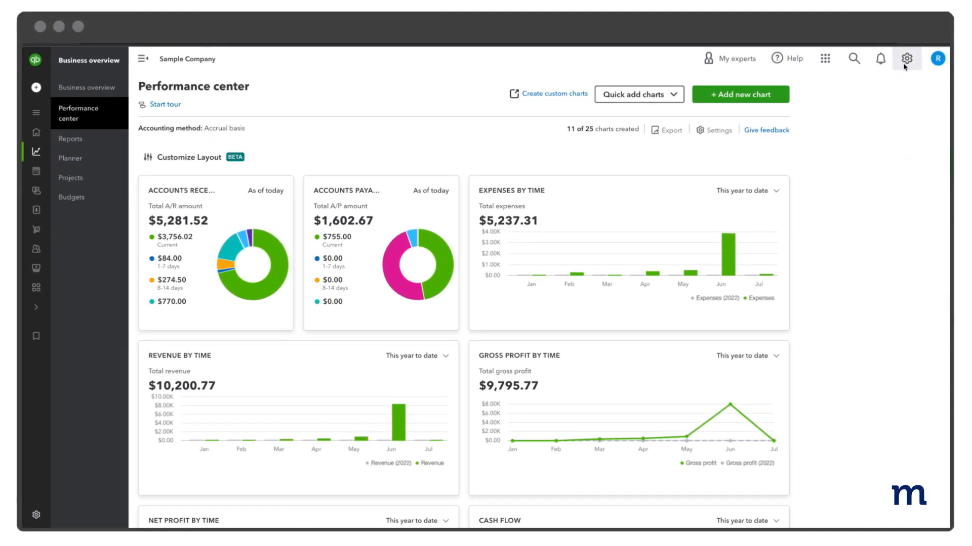
Open Account and settings from the gear menu
click(906, 59)
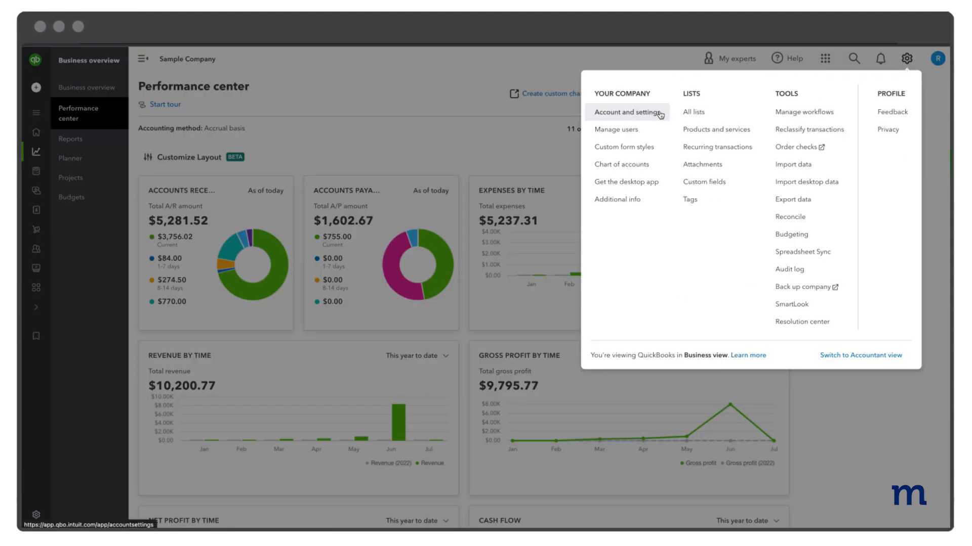
click(627, 112)
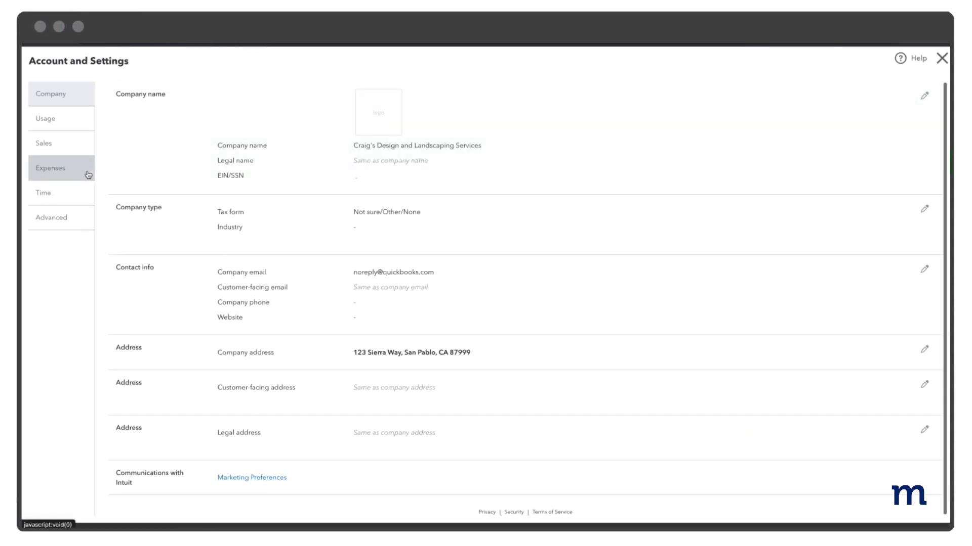
Turn on Use purchase orders in the Expenses settings, save, and close settings
click(50, 167)
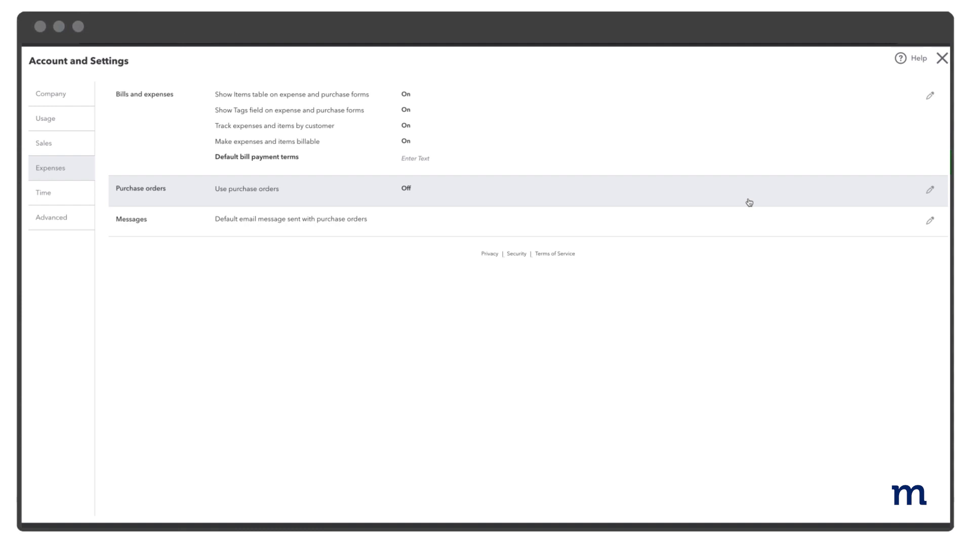
click(929, 190)
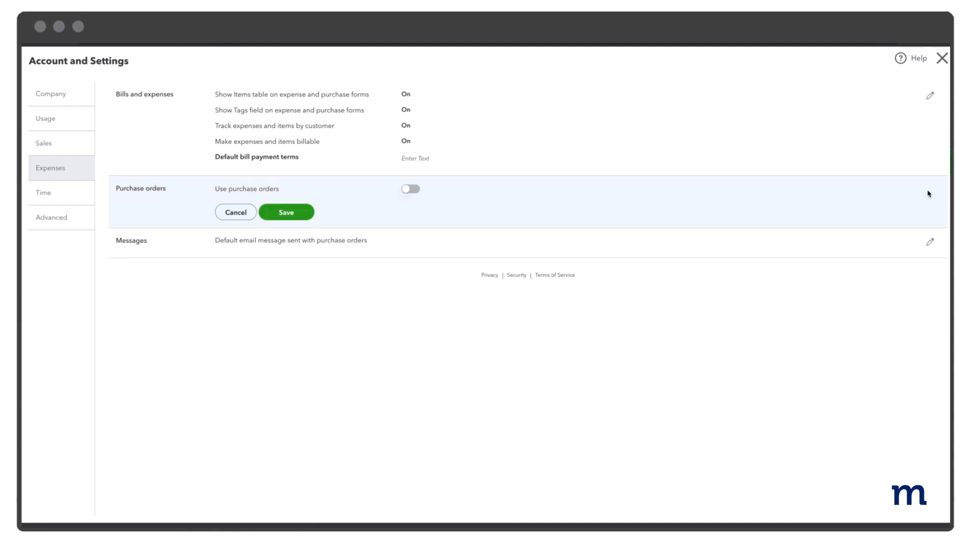
mouse_move(411, 190)
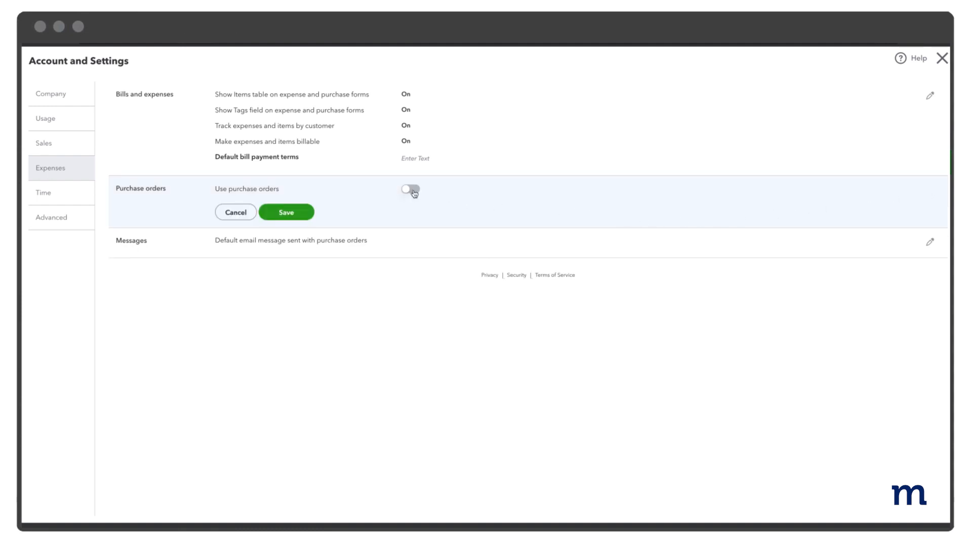
click(408, 189)
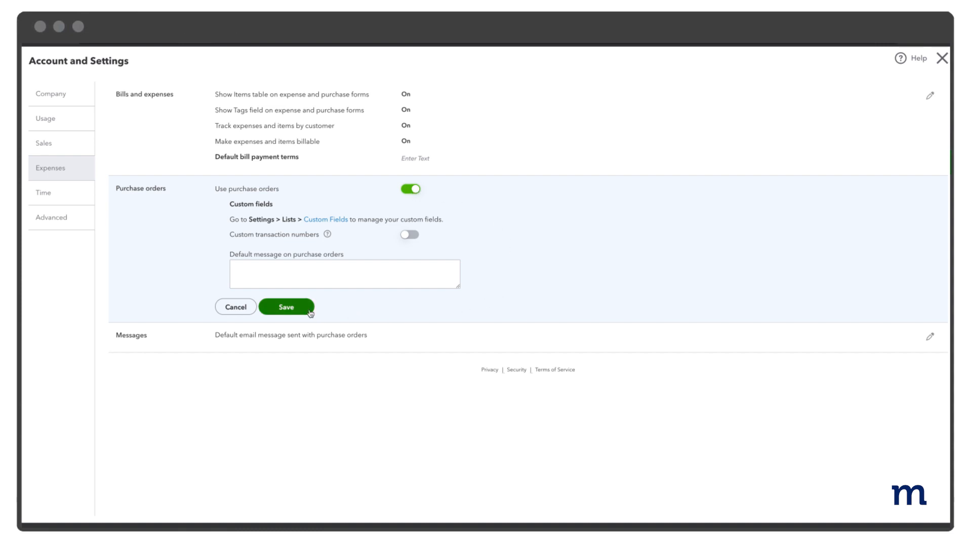
click(286, 307)
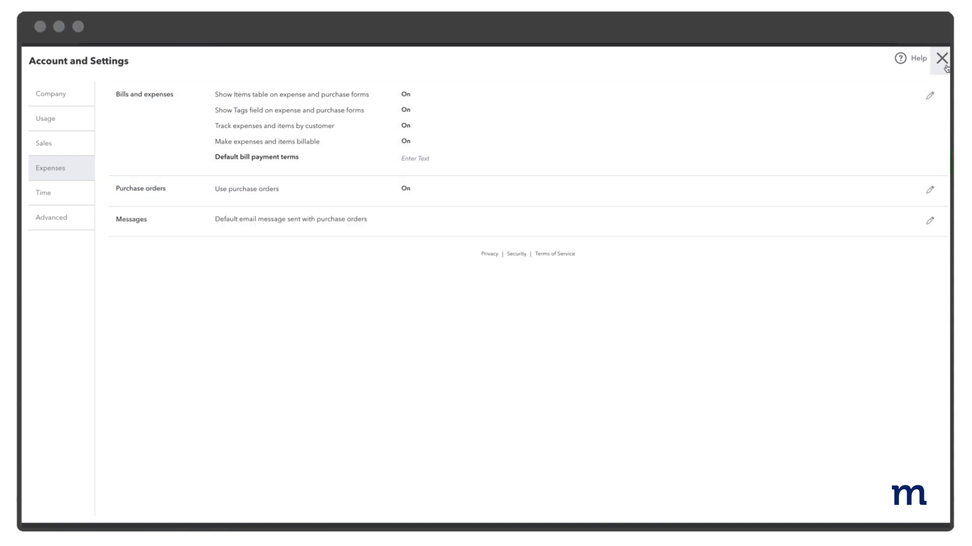
click(941, 58)
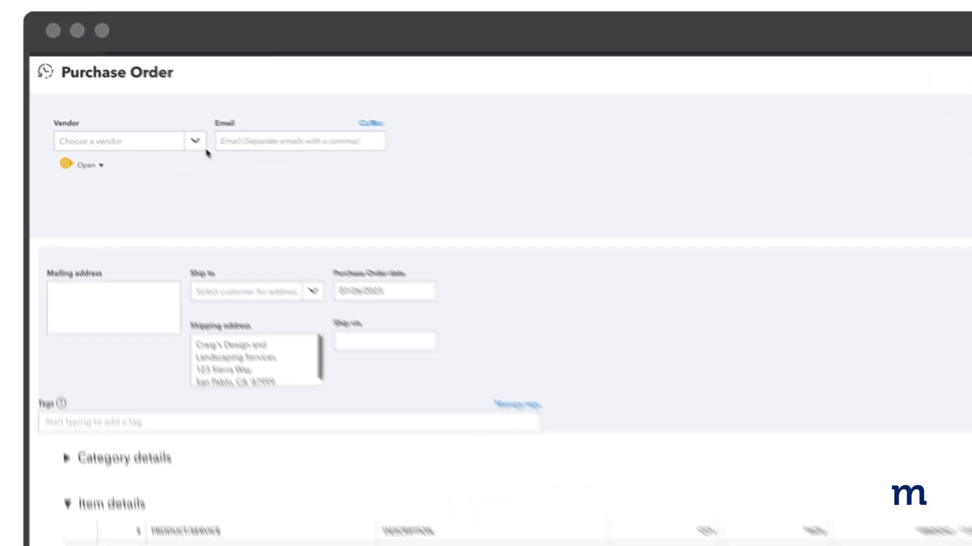
Save and close the purchase order to Hicks Hardware totalling $228.75
click(196, 140)
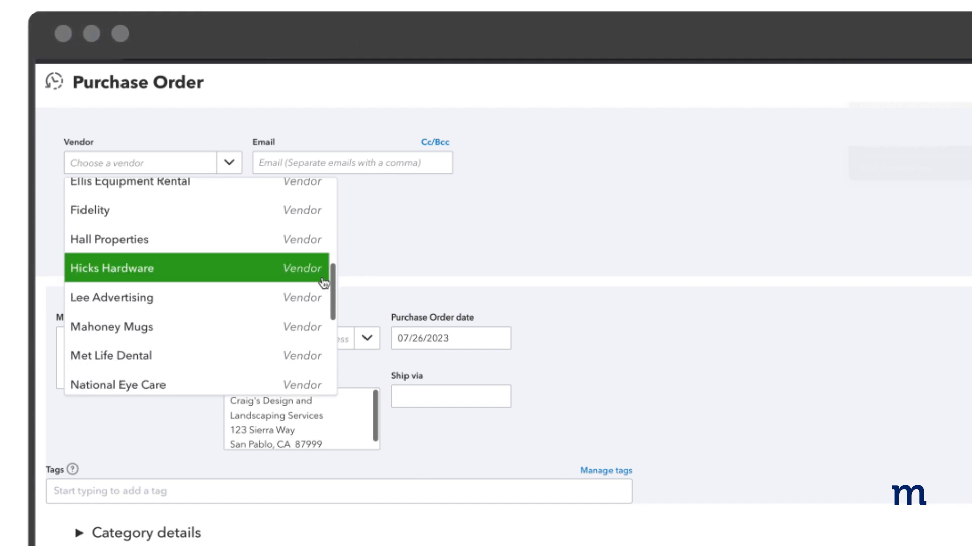
click(112, 268)
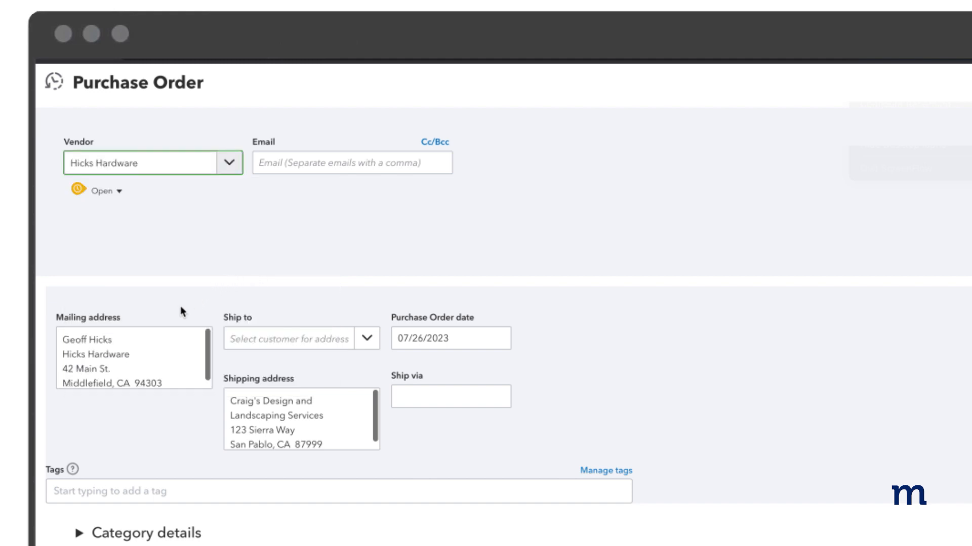
scroll(down, 3)
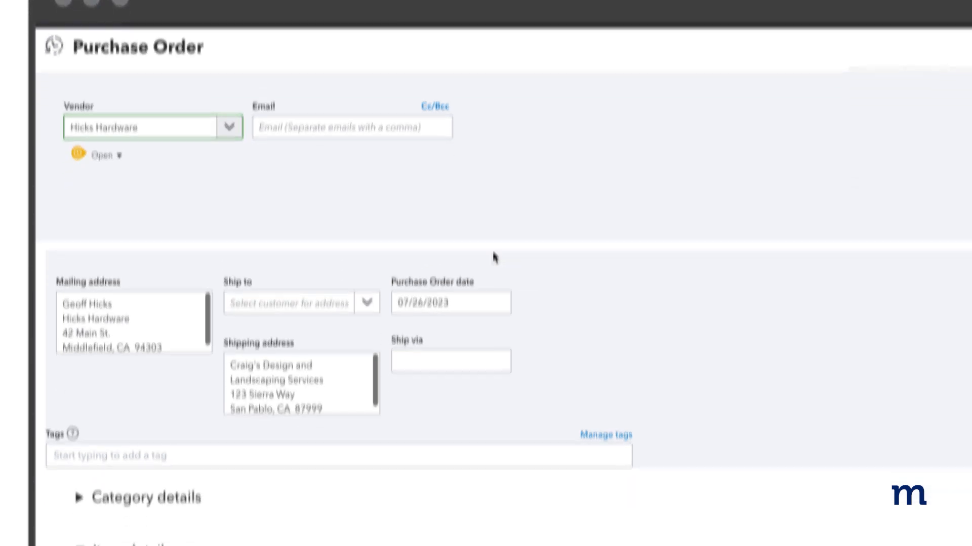
scroll(down, 3)
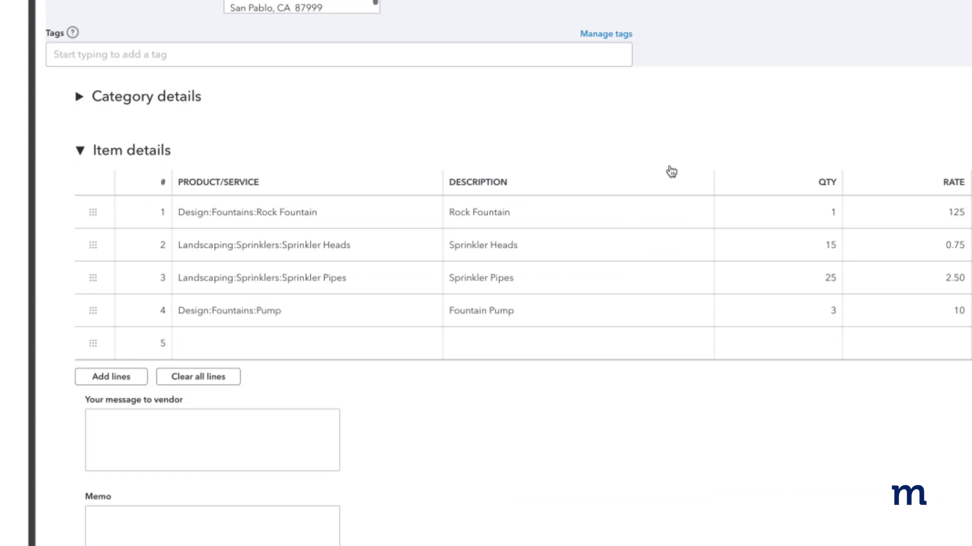
scroll(down, 3)
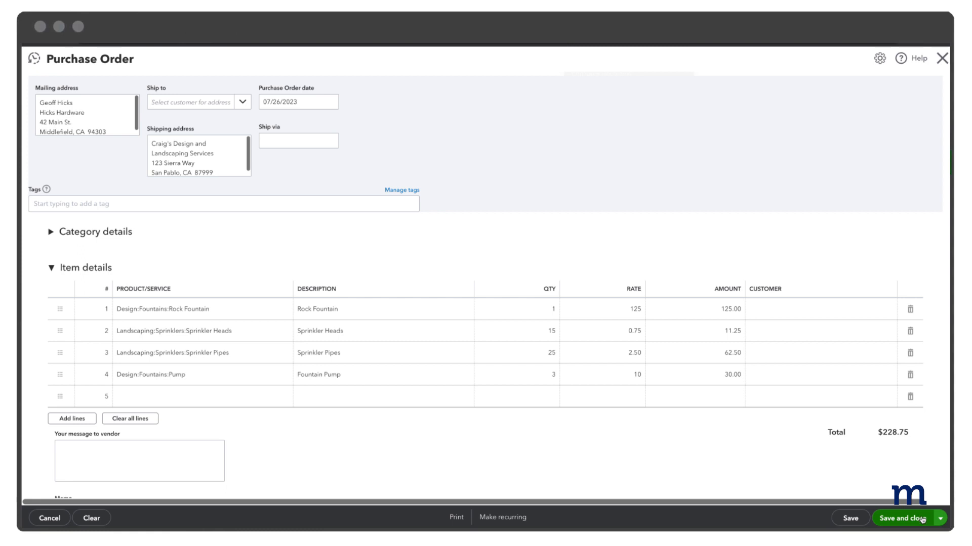
click(902, 518)
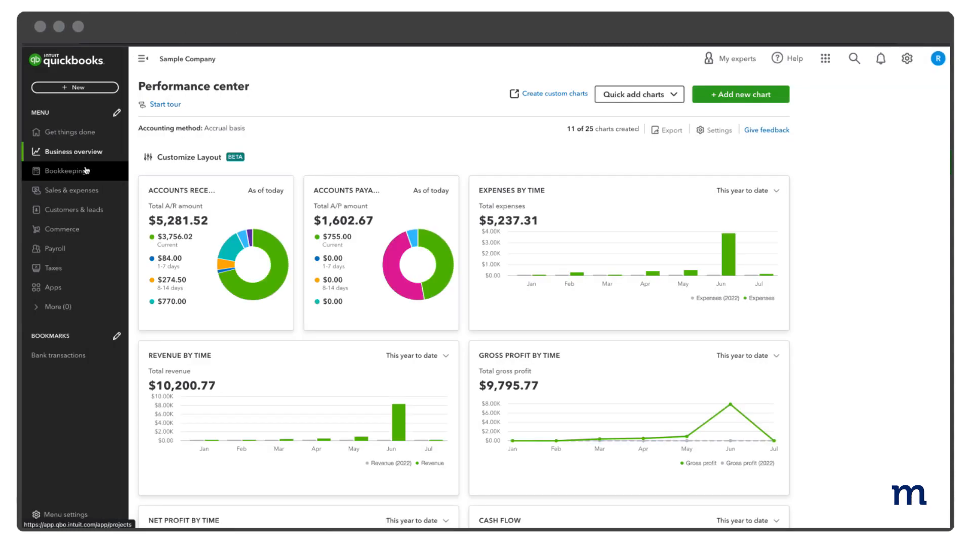
Go to Bookkeeping transactions to find Hicks Hardware purchase order 1005
click(65, 171)
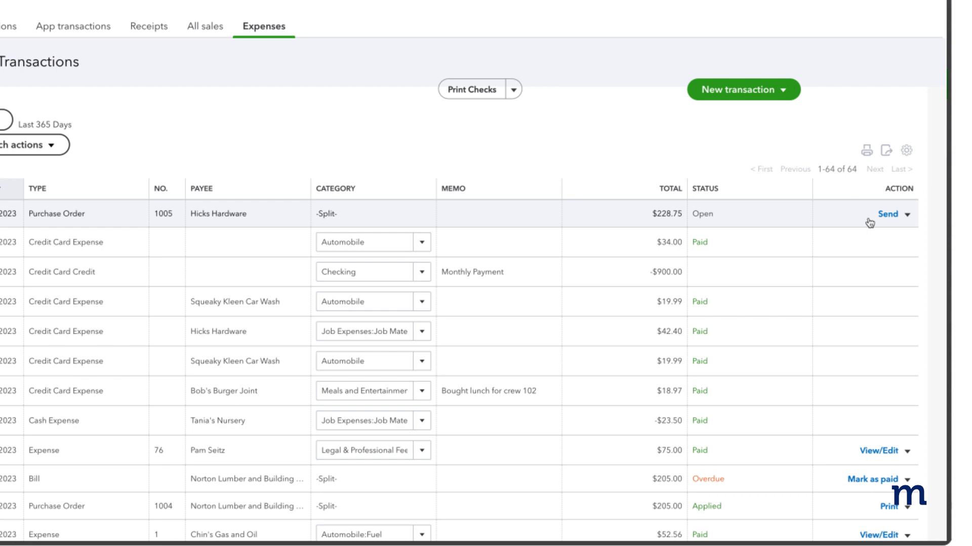
mouse_move(837, 217)
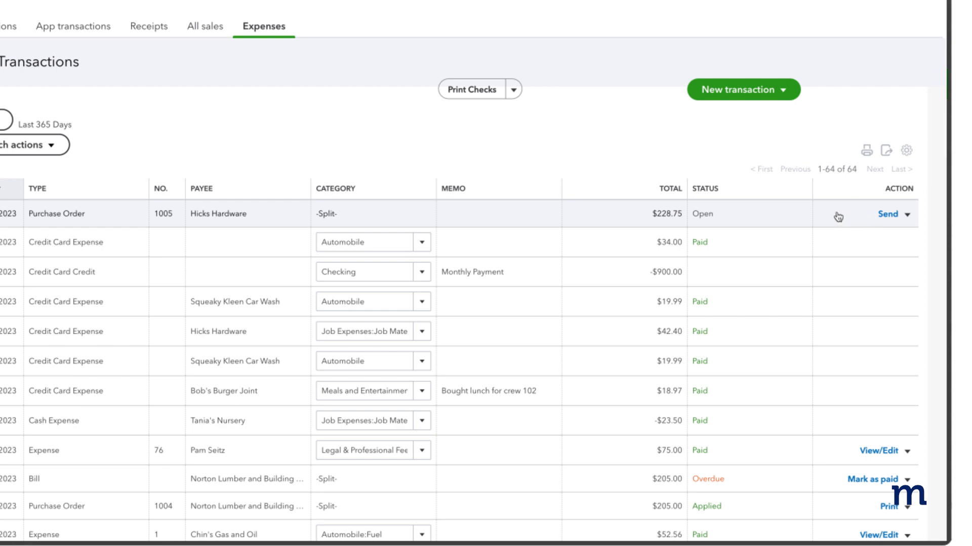
mouse_move(731, 220)
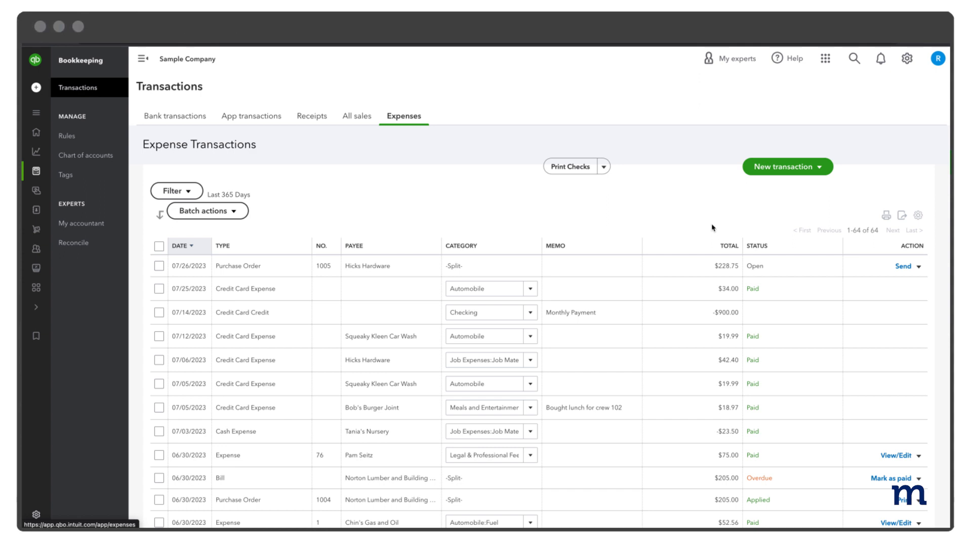
mouse_move(143, 161)
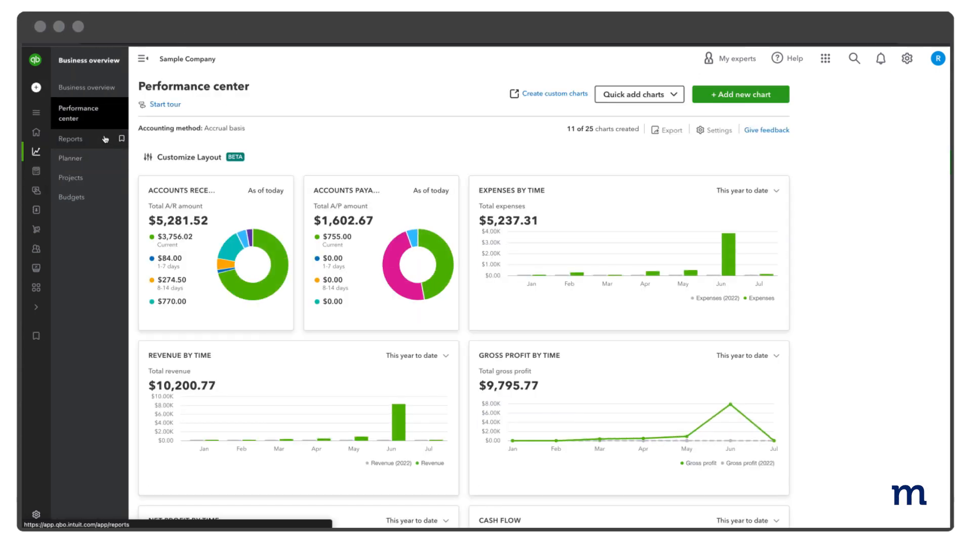
Open the Reports page to browse reports like Open Purchase Order List
click(70, 138)
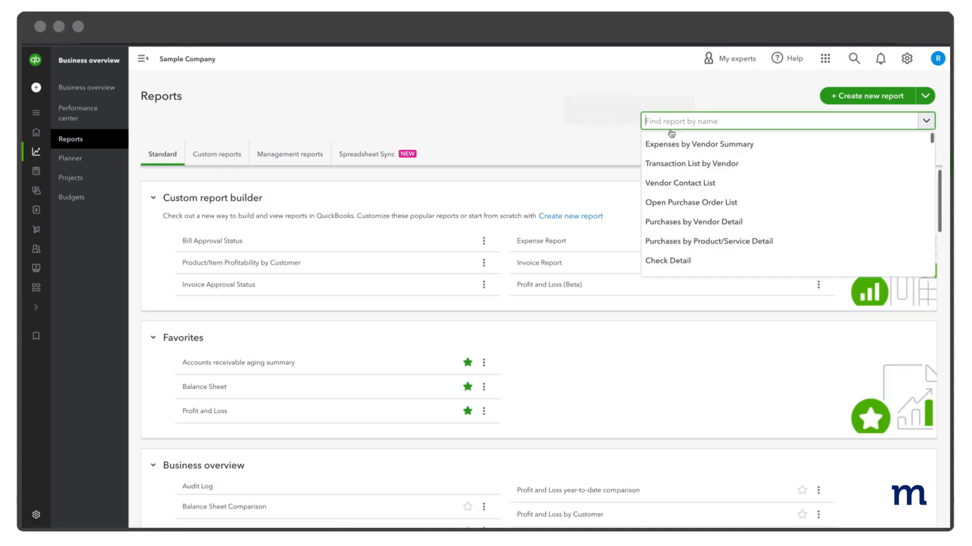
mouse_move(689, 202)
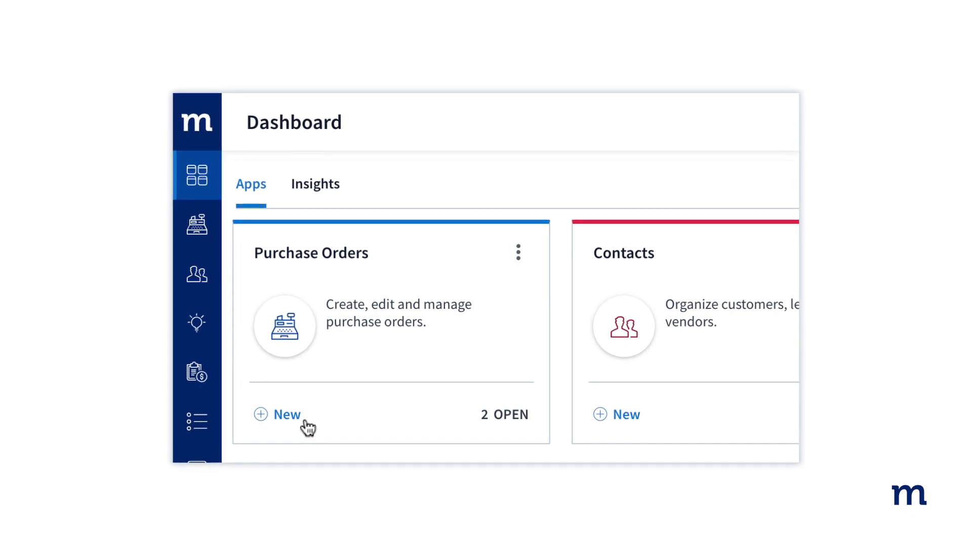
Start a new purchase order, accept the terms, and check Wait for sync approval
click(282, 415)
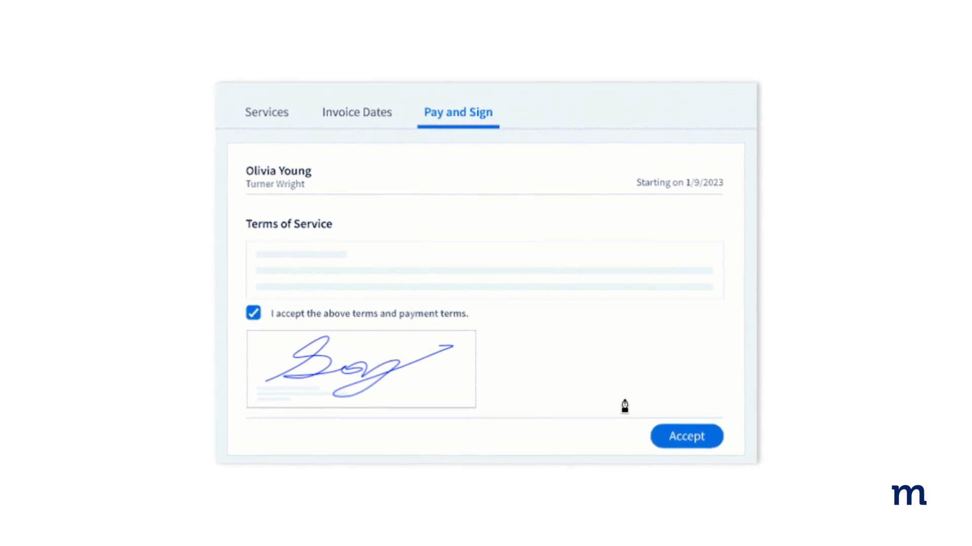
click(686, 436)
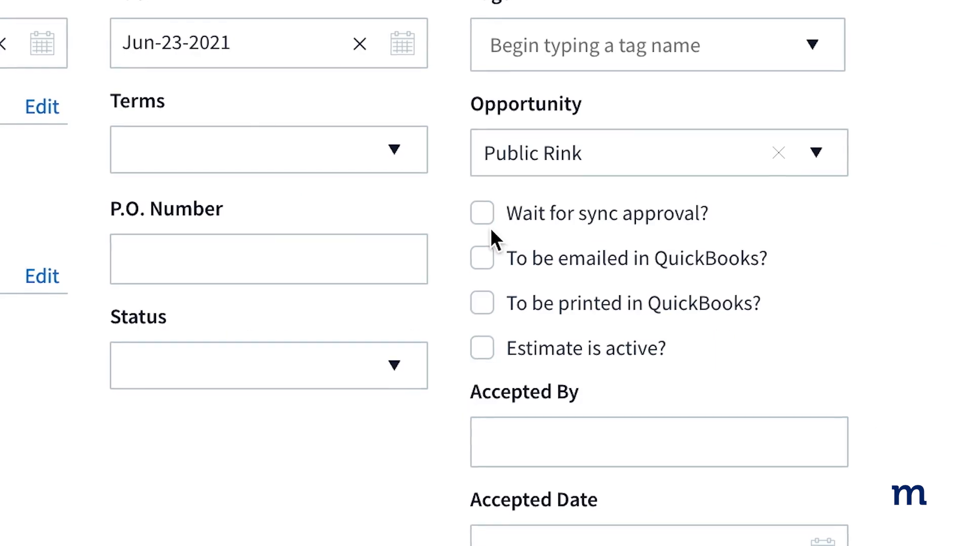
click(481, 213)
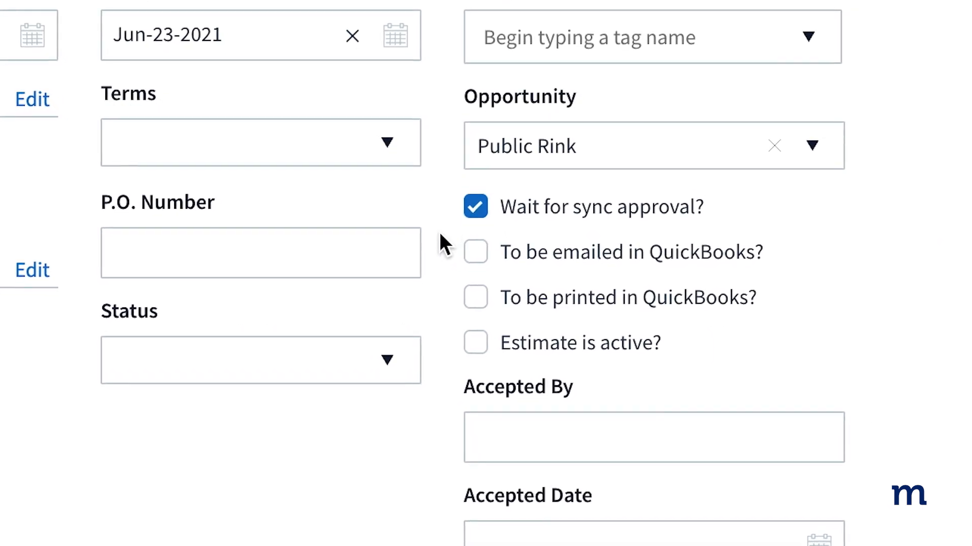